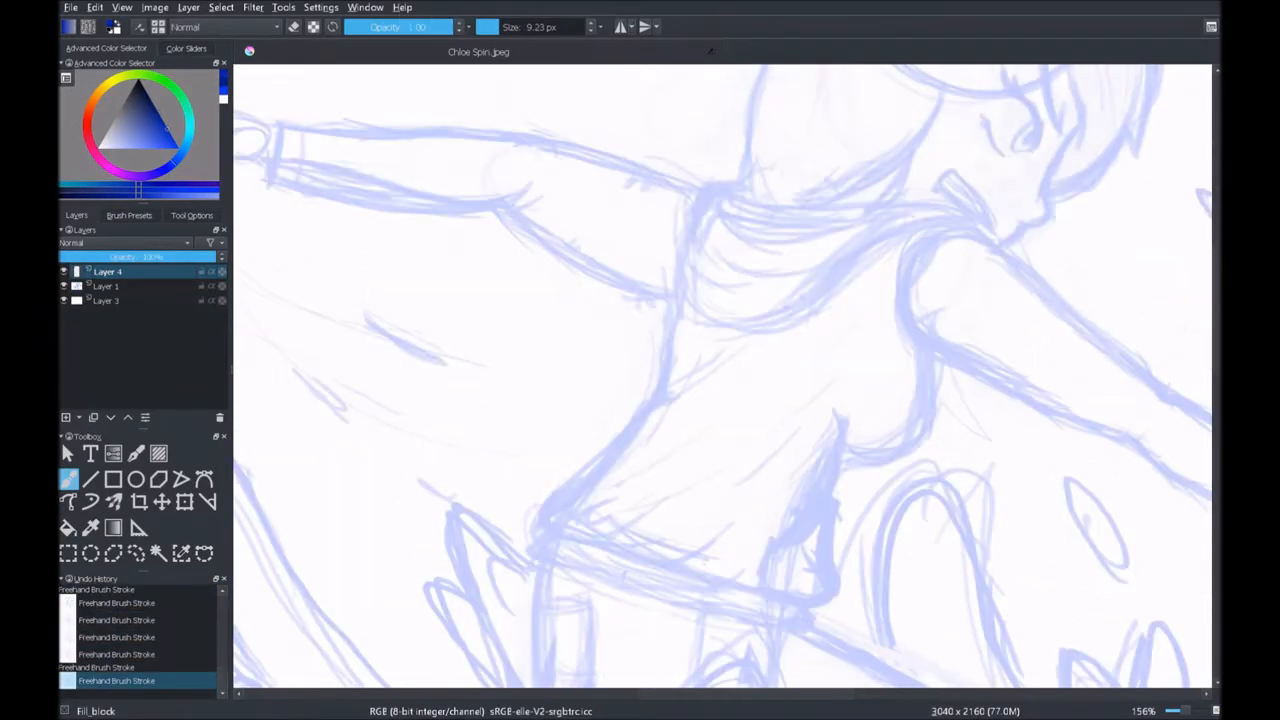
Ink the character's face, eye and hair outlines in dark blue over the sketch.
drag(690, 84, 424, 556)
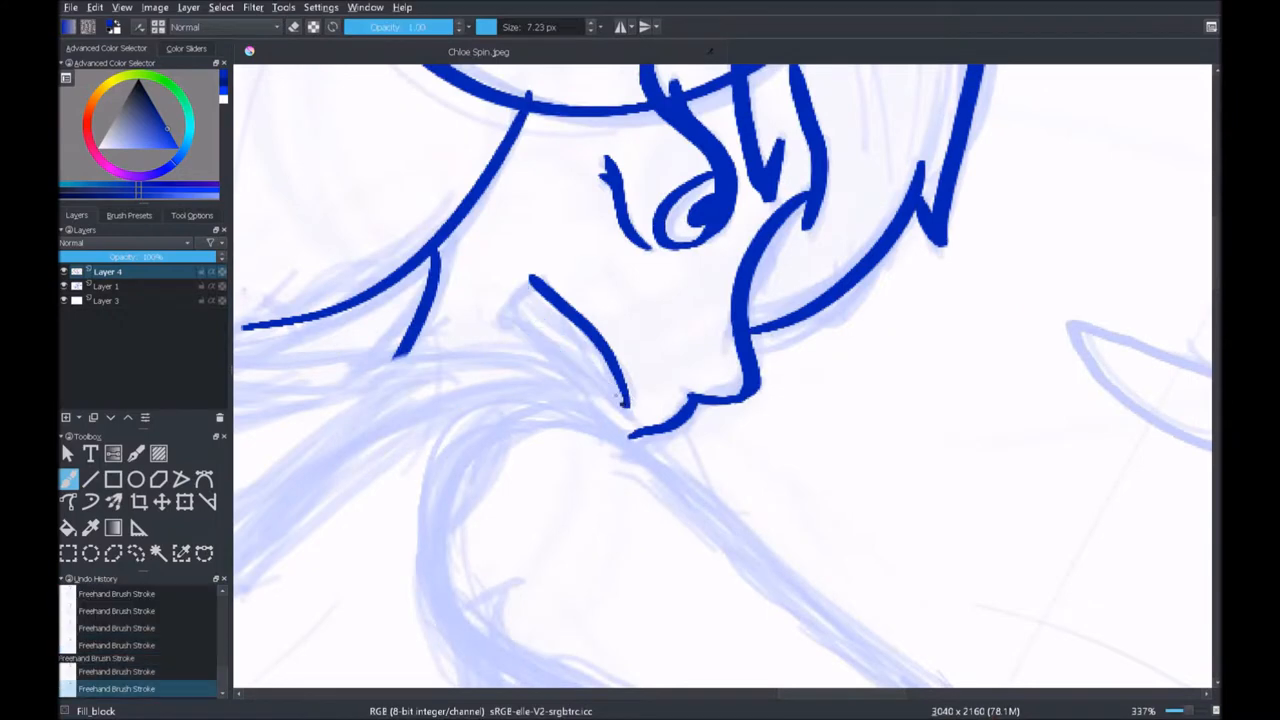
Ink the outstretched sleeve, wrist cuff and hand in dark blue.
drag(510, 300, 630, 404)
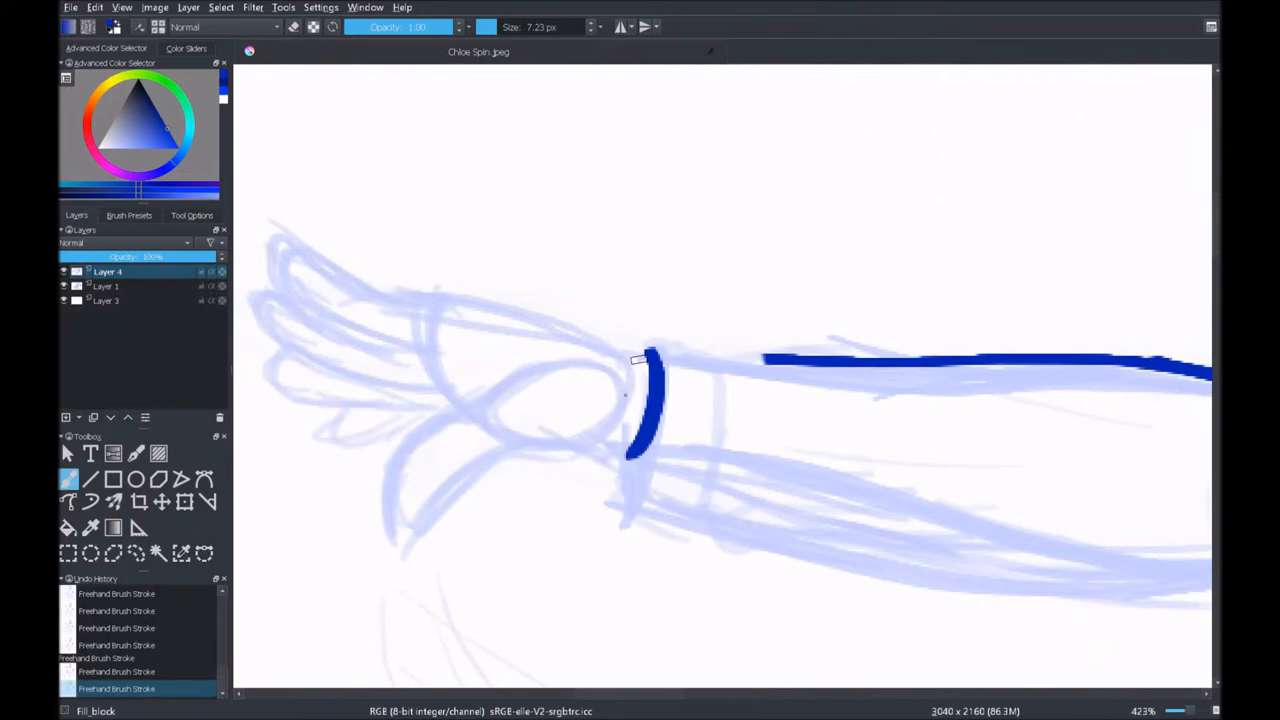
drag(640, 360, 870, 580)
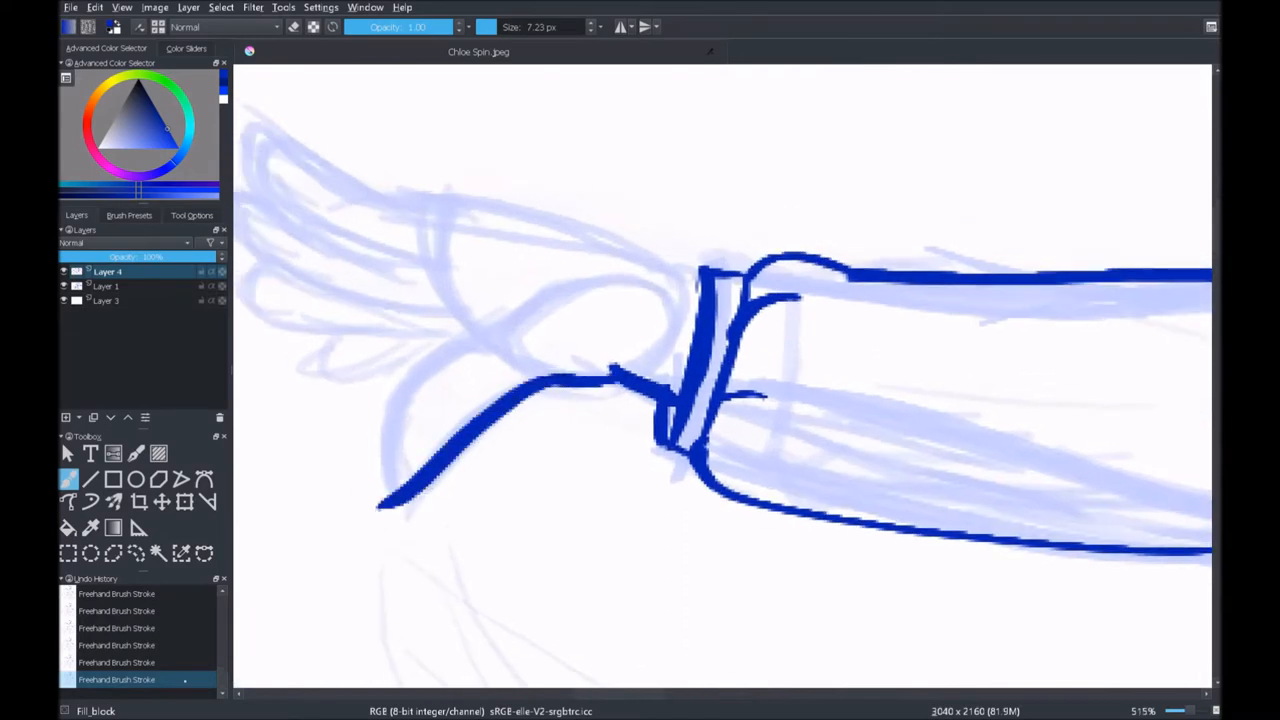
drag(520, 300, 380, 510)
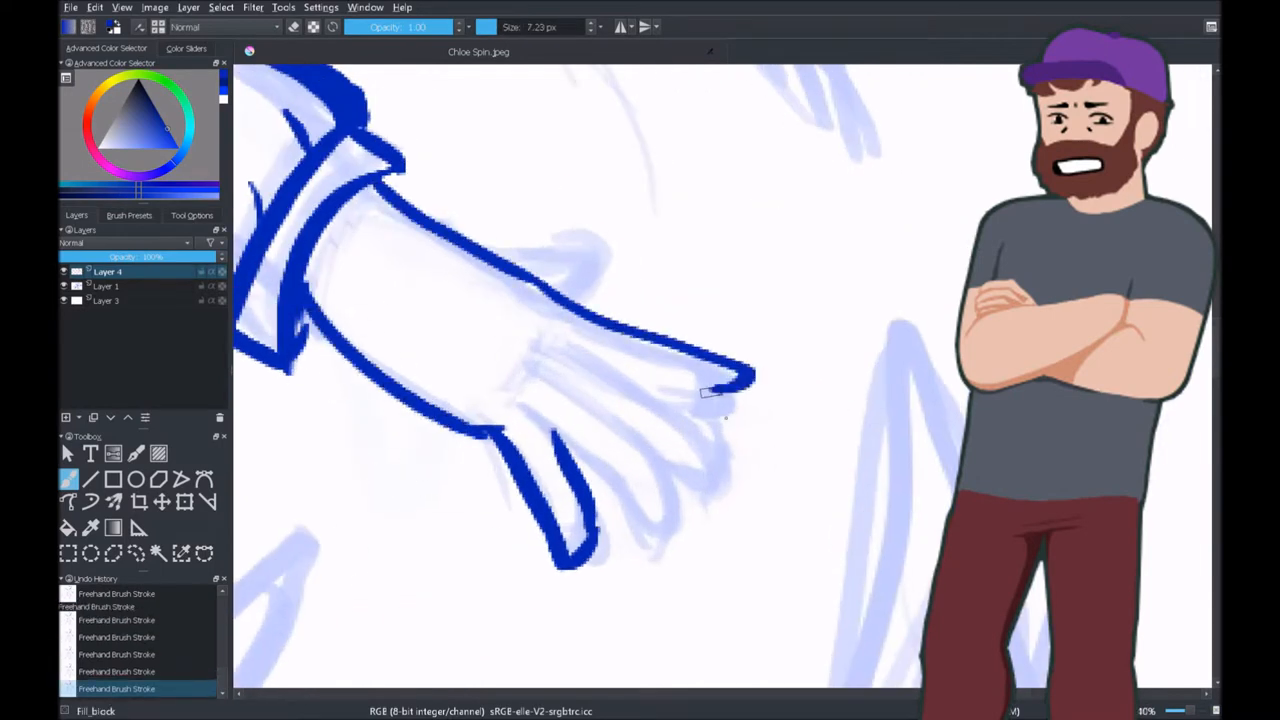
Ink the fingers, then the shirt hem, pocket and legs in dark blue.
drag(560, 340, 680, 540)
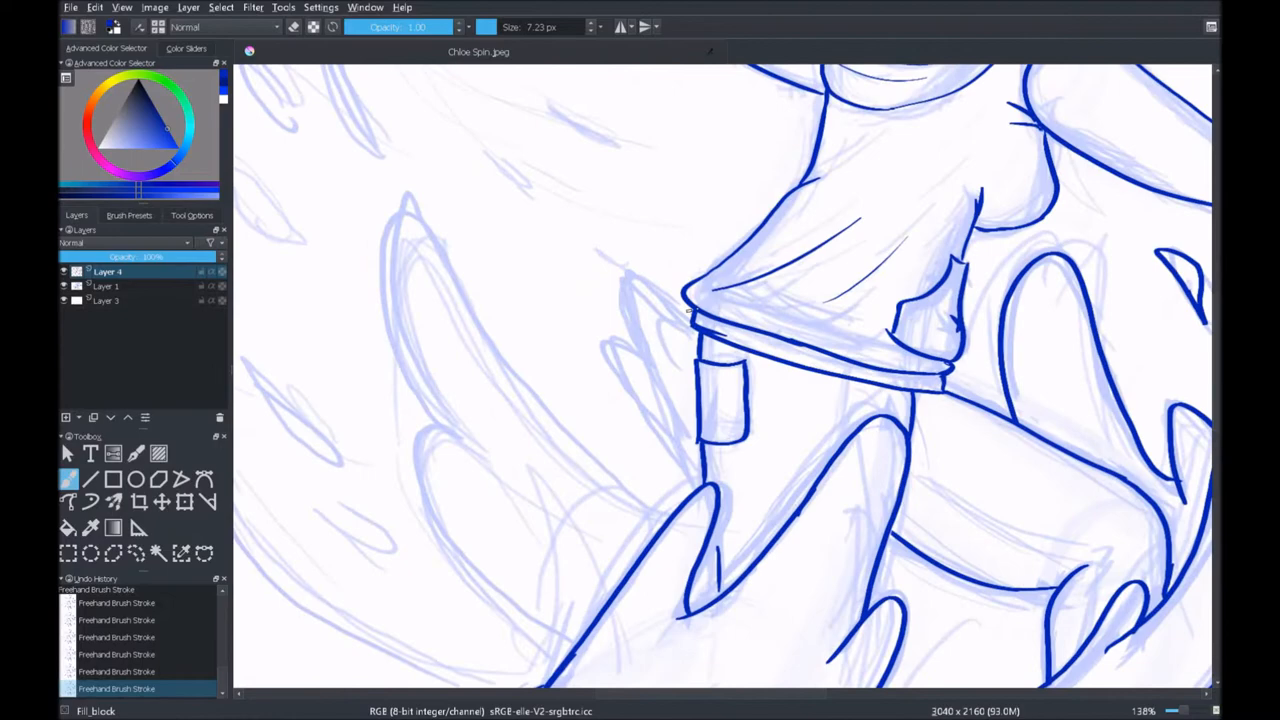
Ink the hair with closed eyes, scarf, other arm and floating leaves.
drag(600, 180, 680, 460)
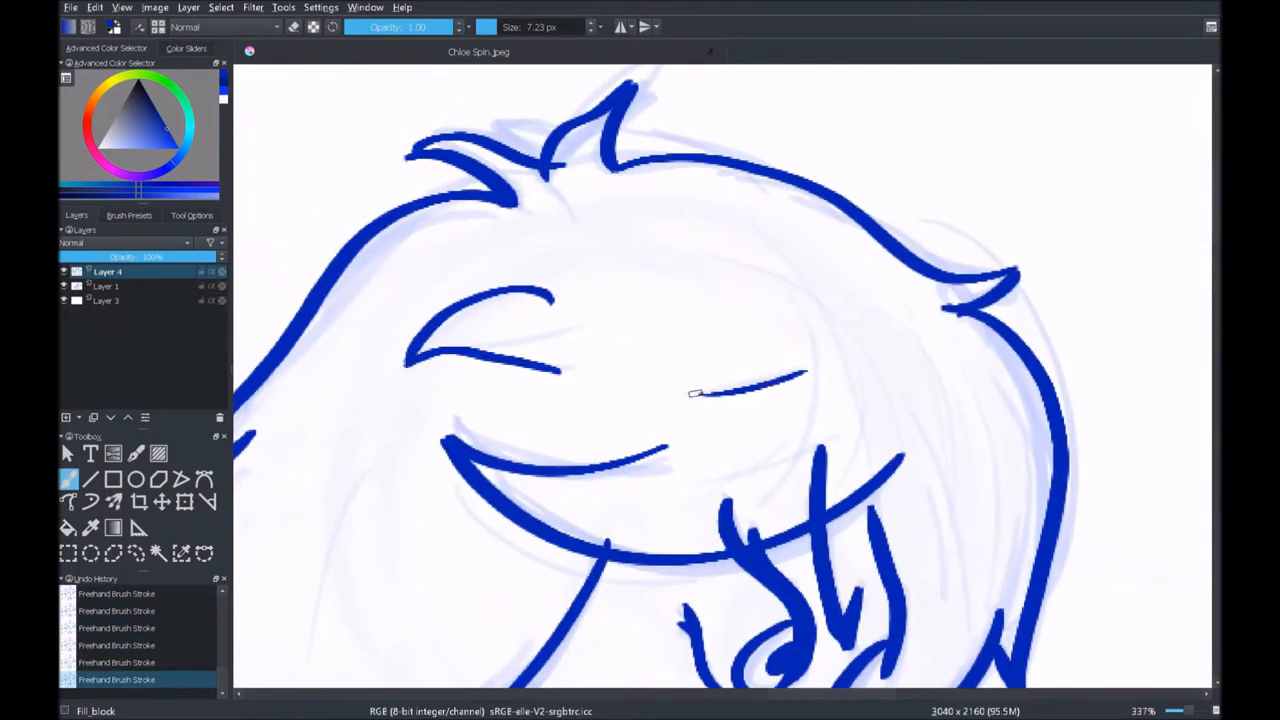
scroll(down, 3)
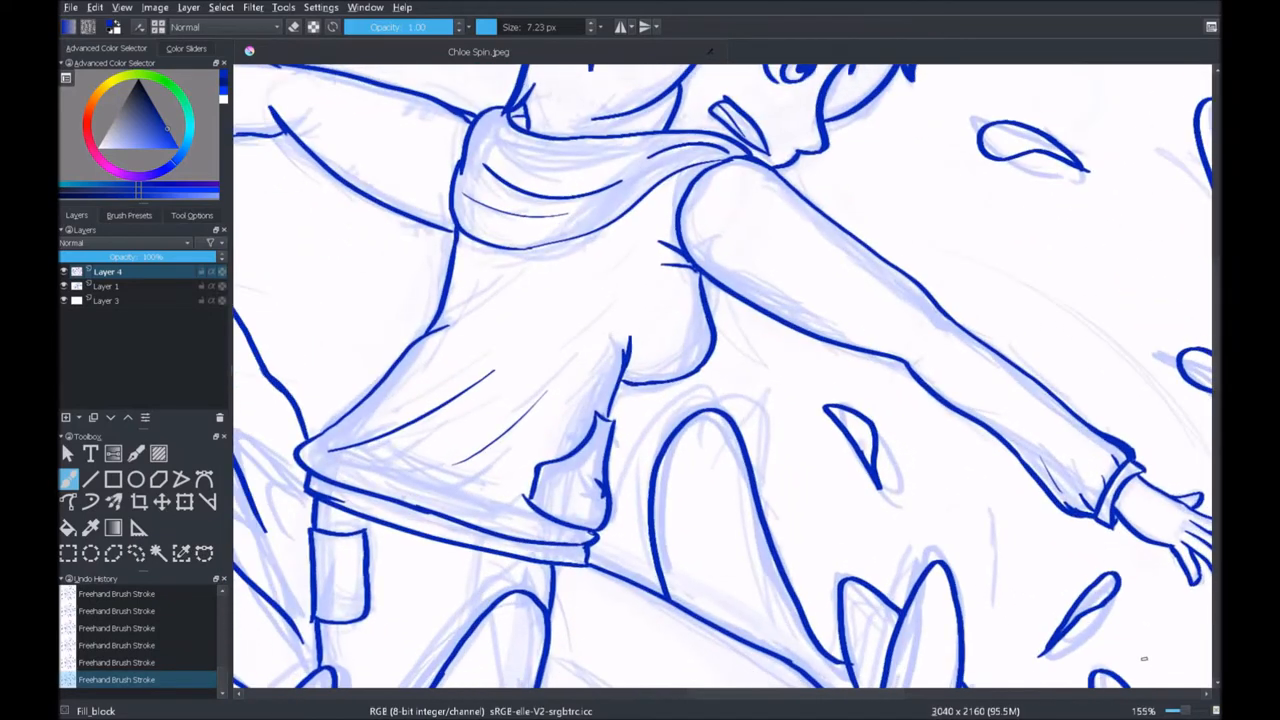
Choose a 7 px brush preset and add a new fifth layer for colouring.
click(128, 216)
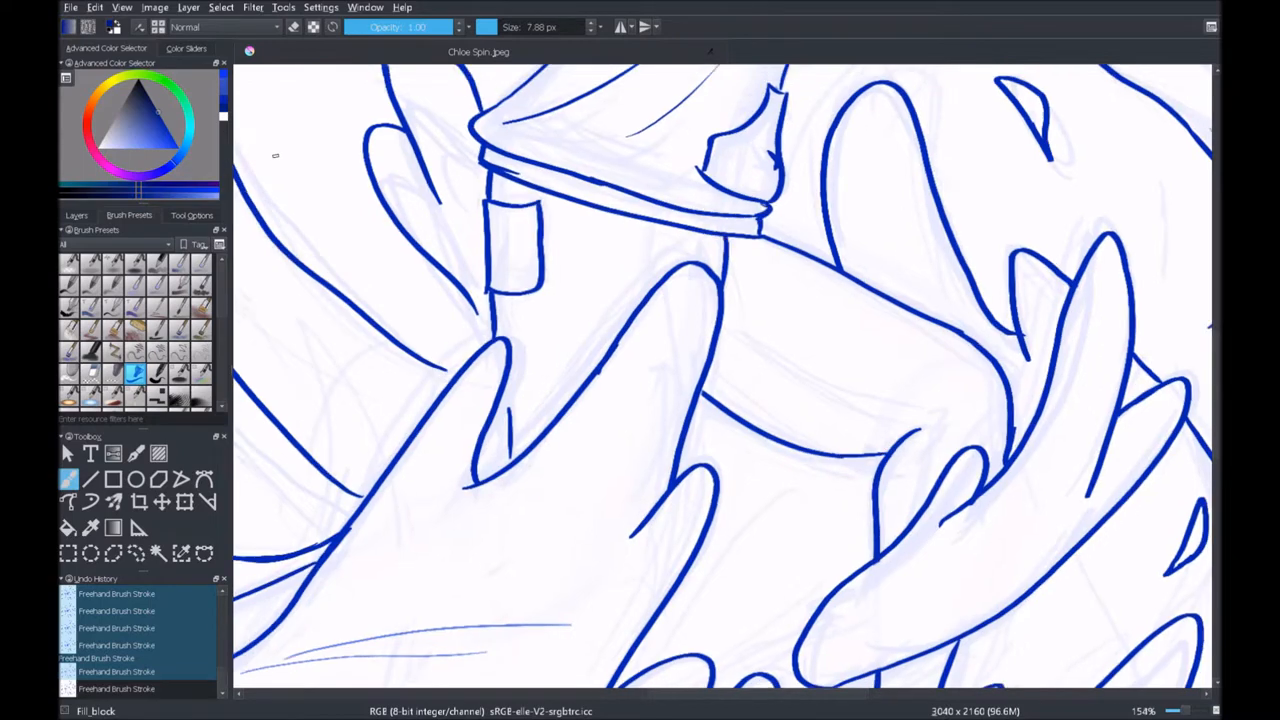
click(76, 216)
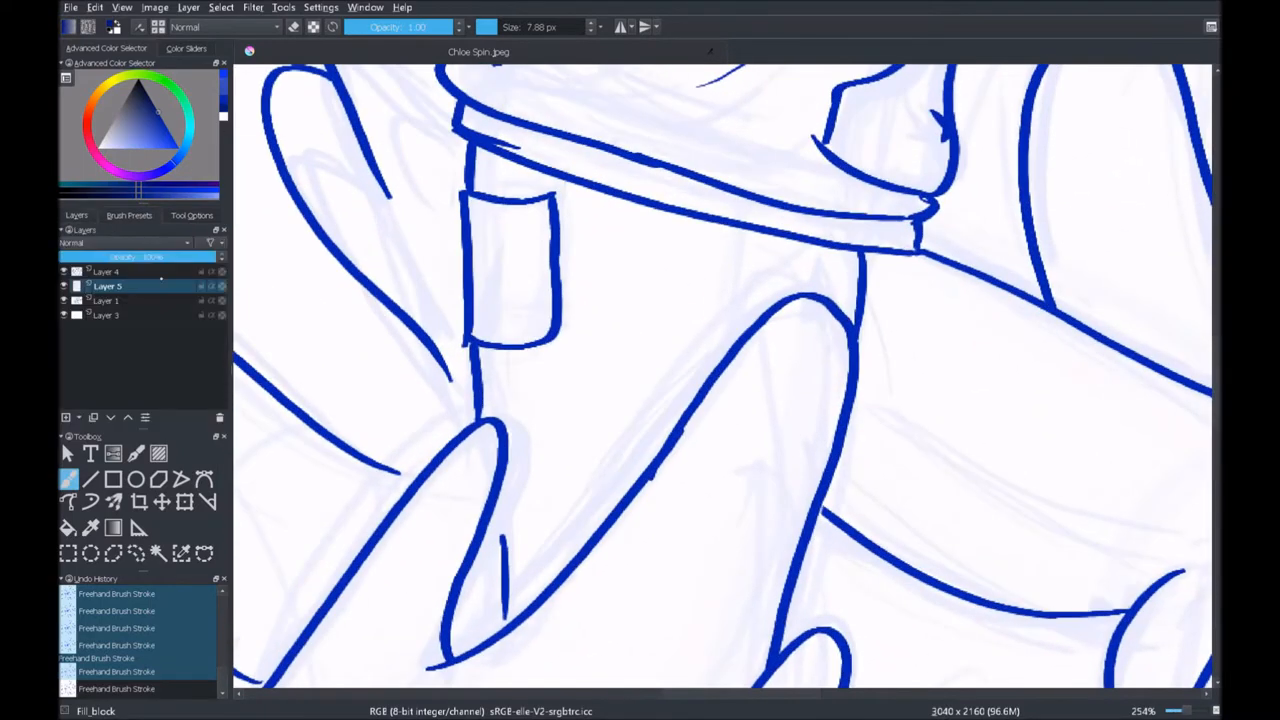
click(108, 272)
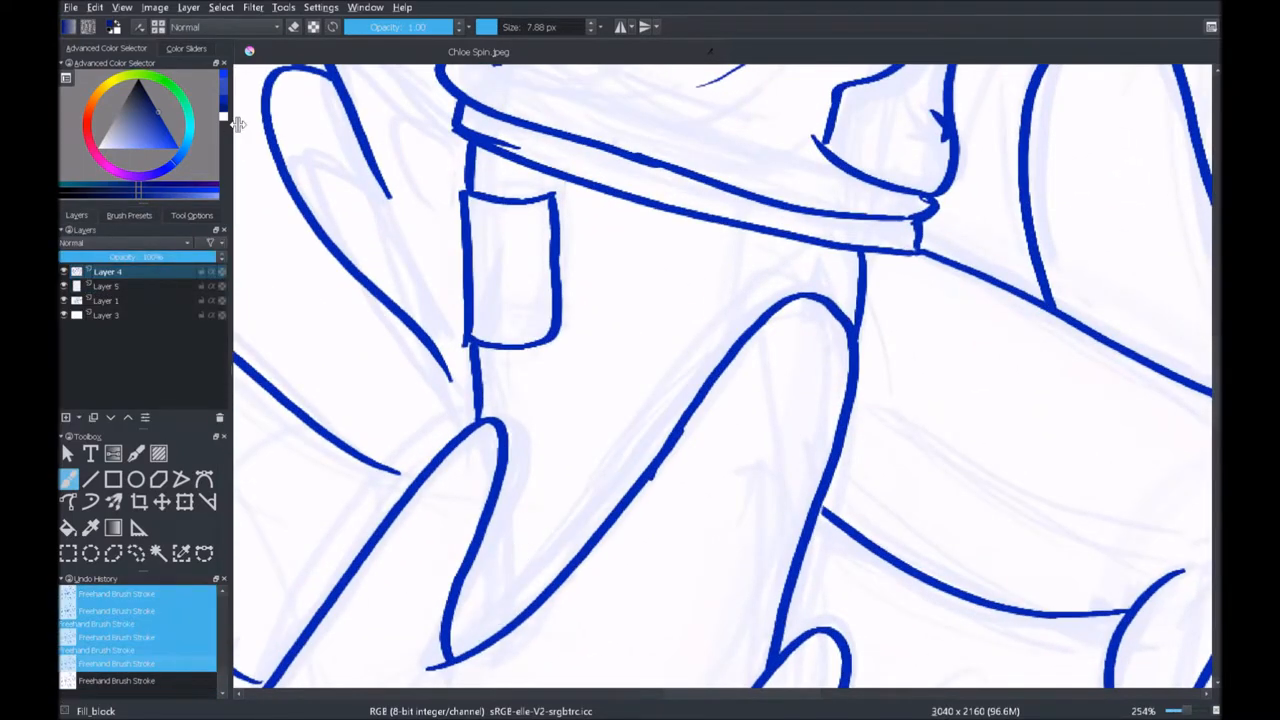
Flat-fill the clothing below the collar in blue and start pale skin tone on the face.
click(108, 286)
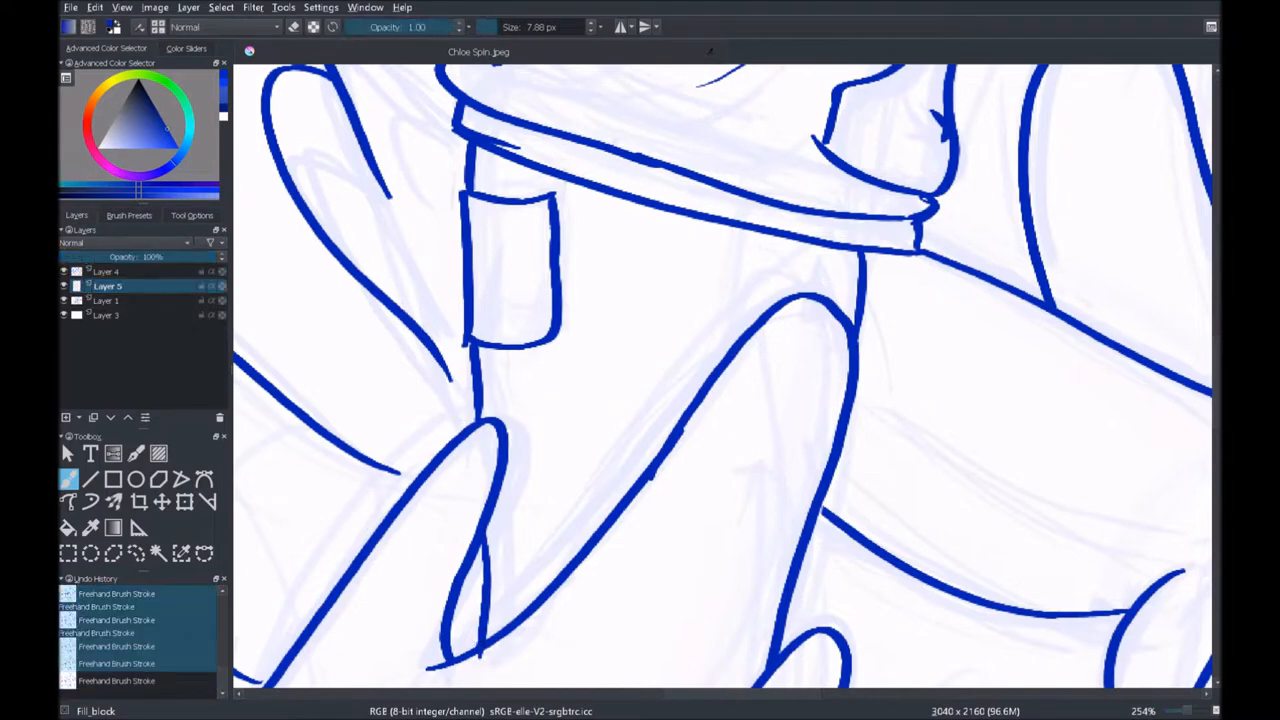
click(160, 552)
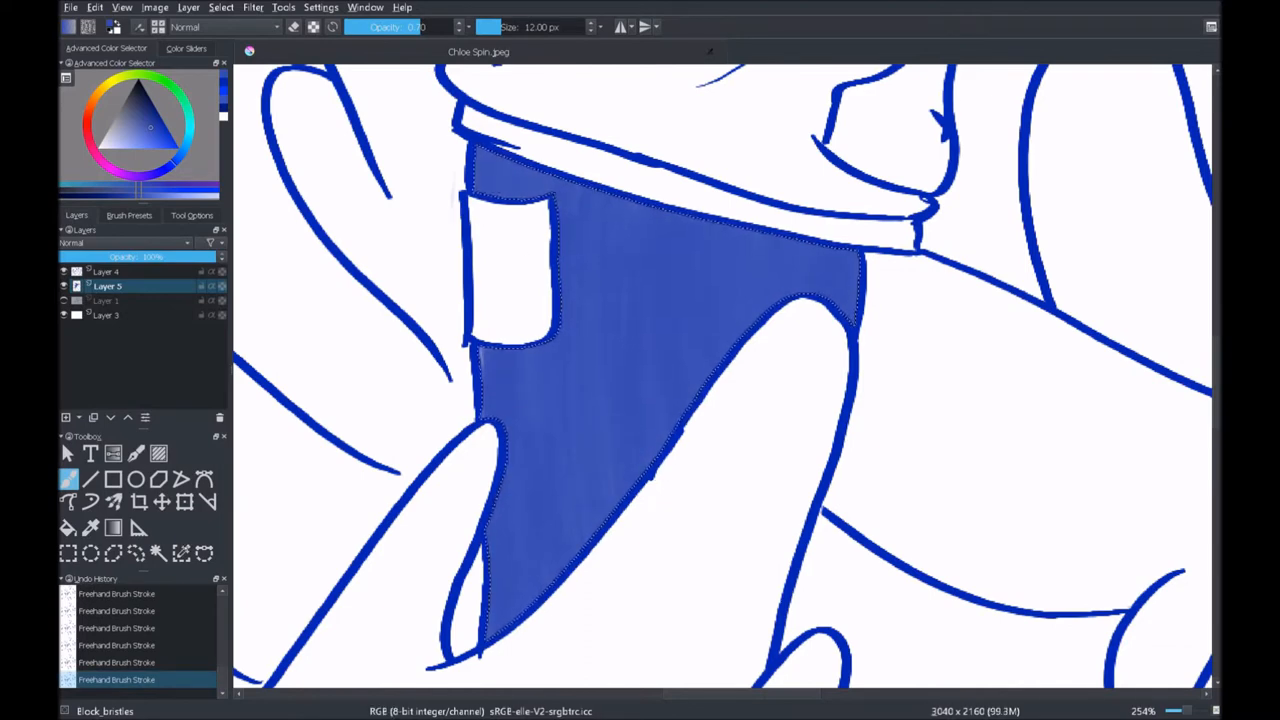
click(158, 552)
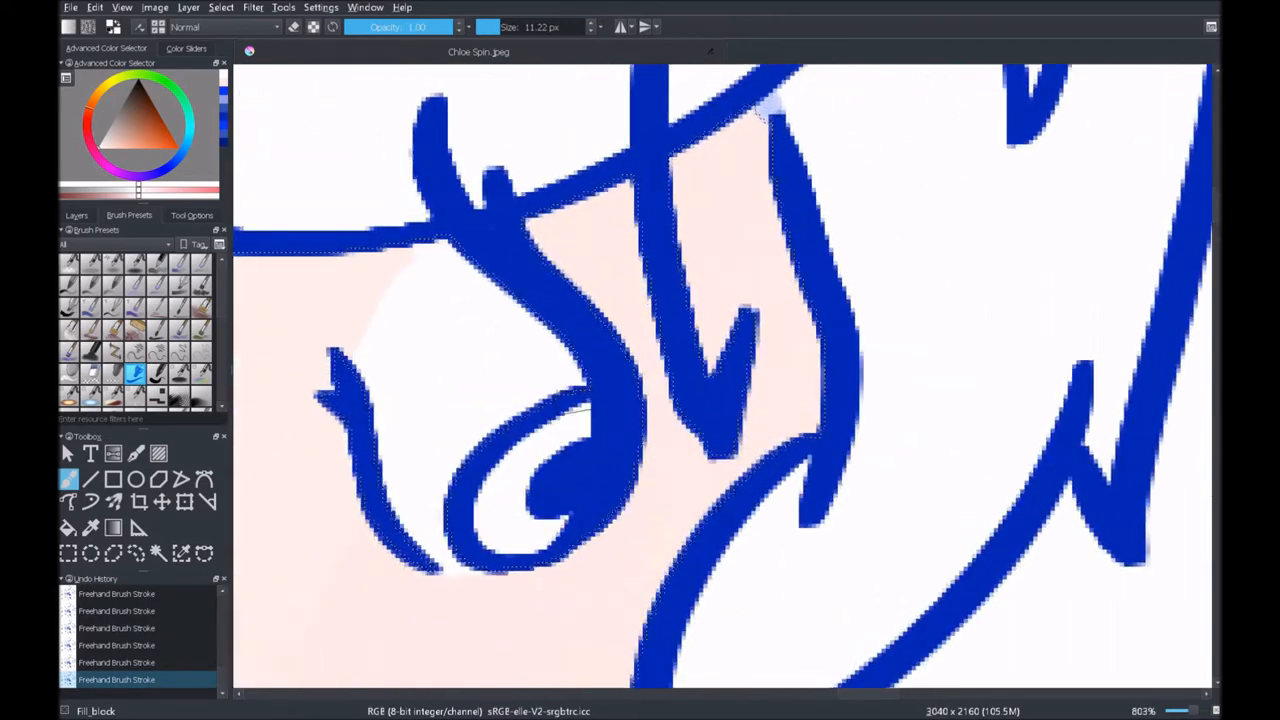
Add Layer 6 and contiguous-select the face regions around the eye.
click(76, 216)
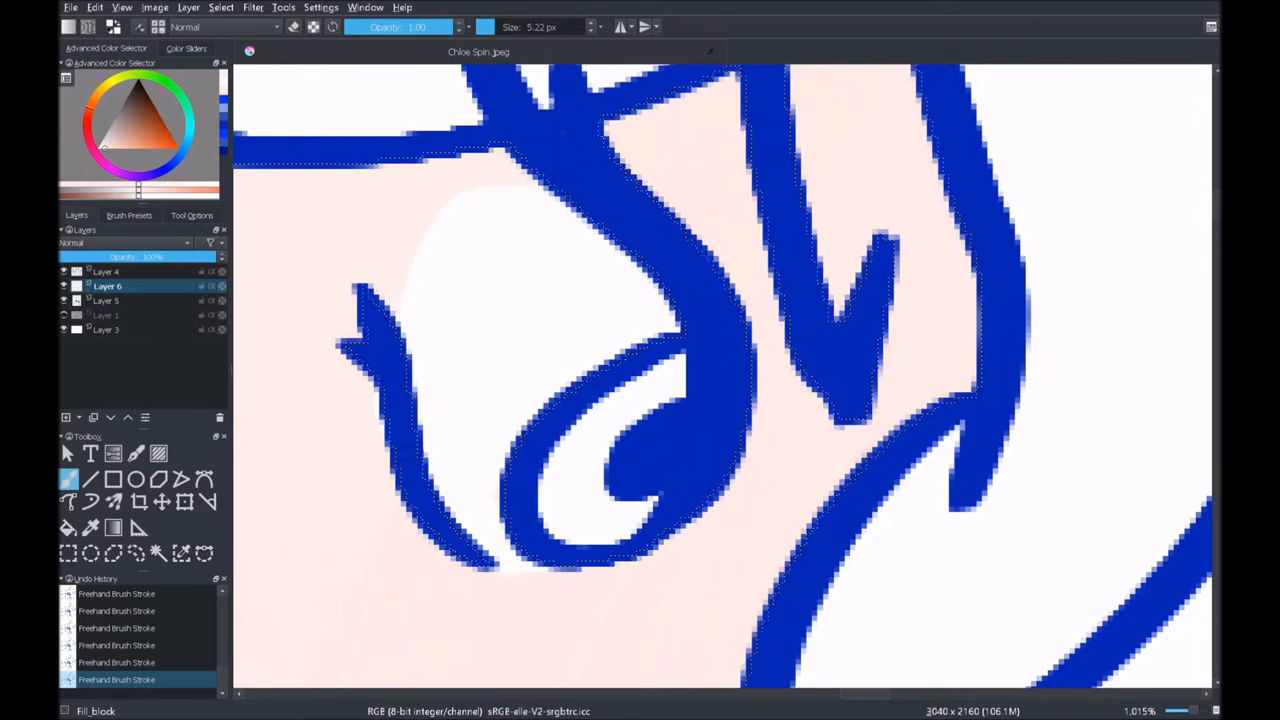
scroll(down, 3)
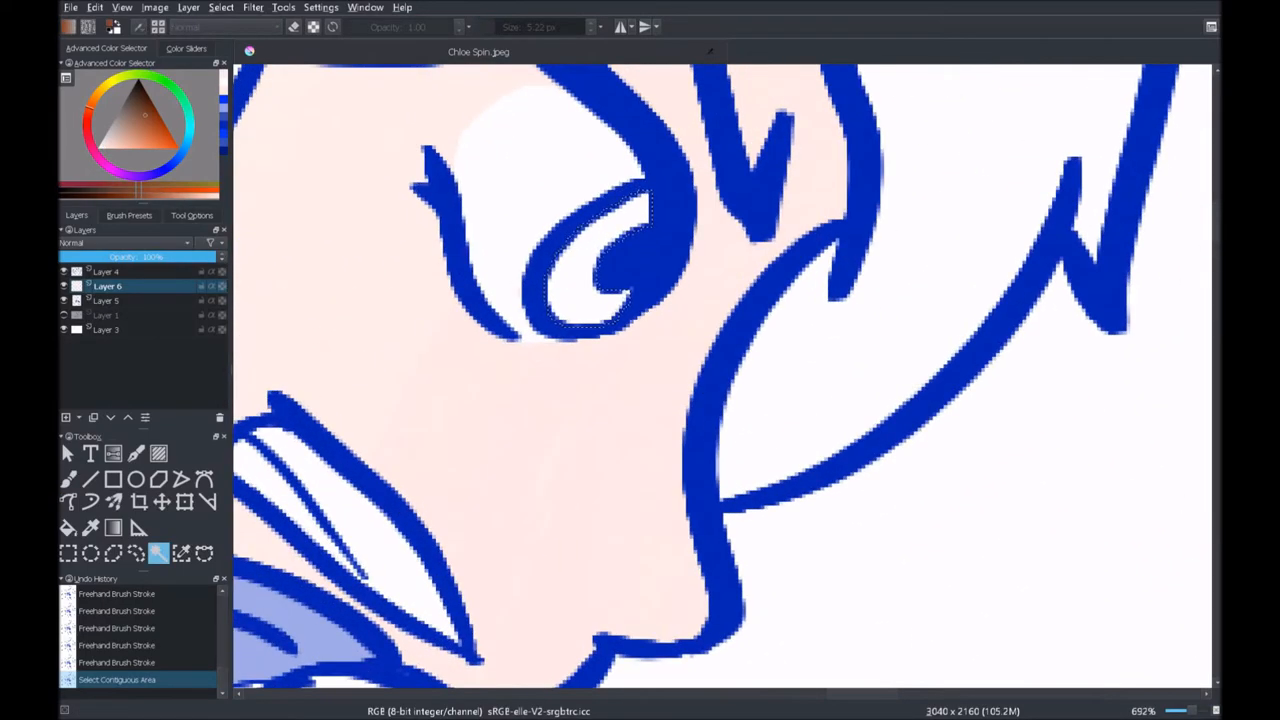
click(128, 216)
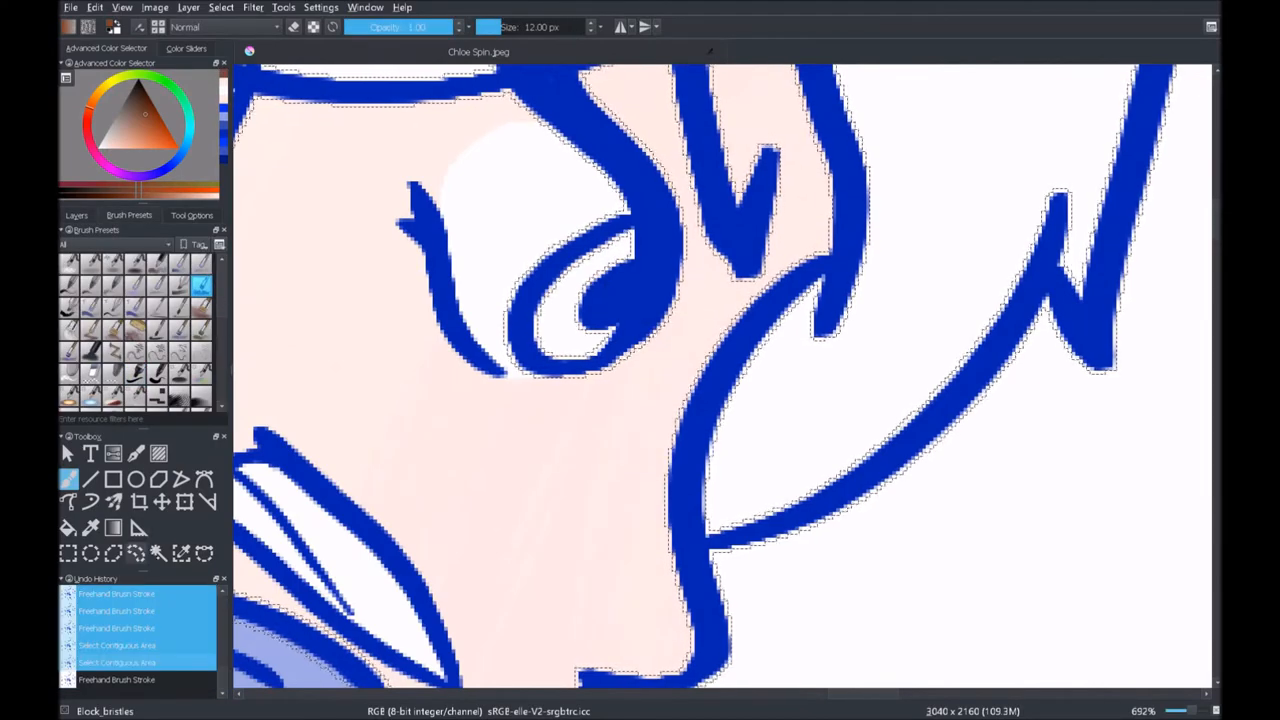
Colour the hair brown, scarf pale blue and clothing blue, with the red damask behind.
drag(560, 250, 600, 350)
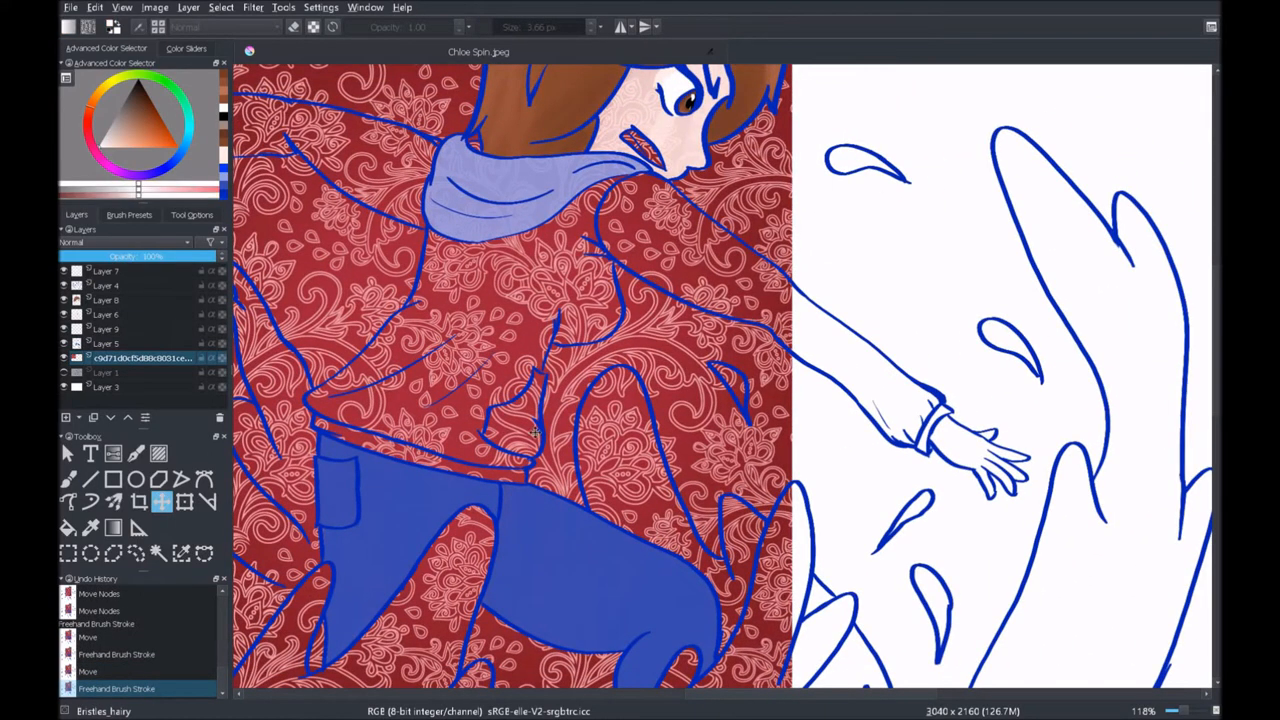
Paint white strips along the shoulder and sleeve edges below the line art.
click(128, 214)
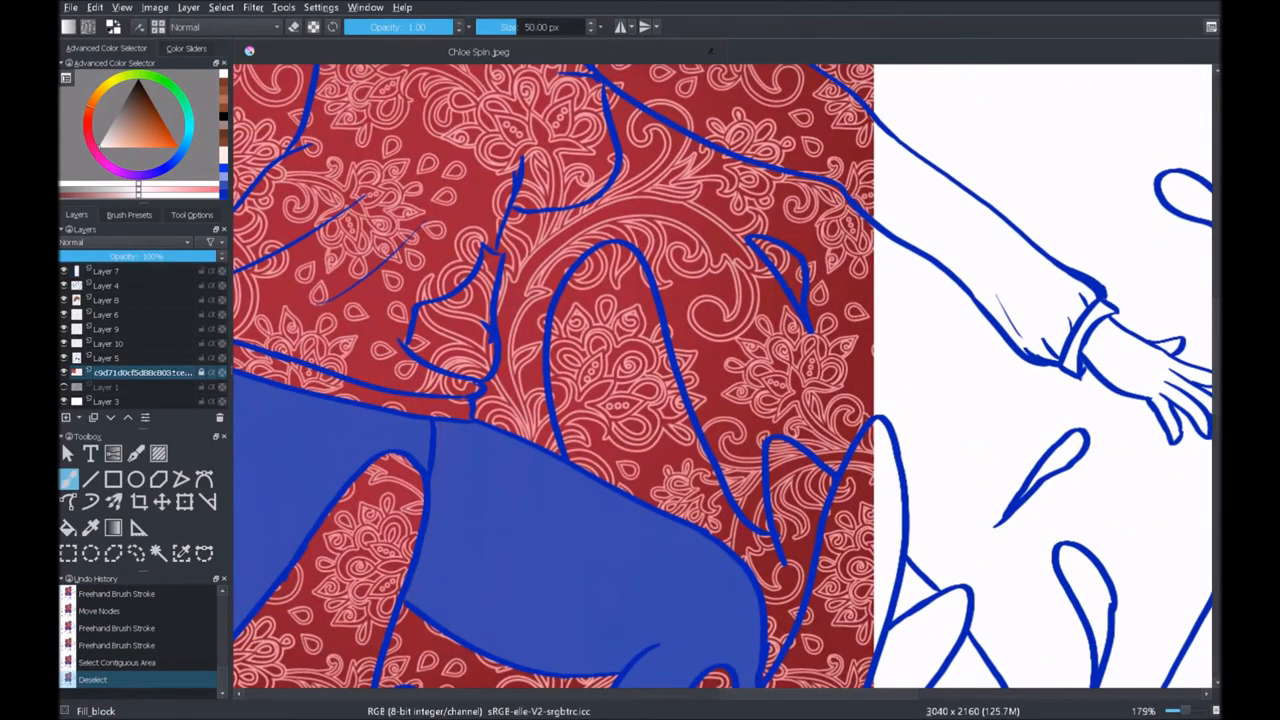
drag(540, 270, 560, 330)
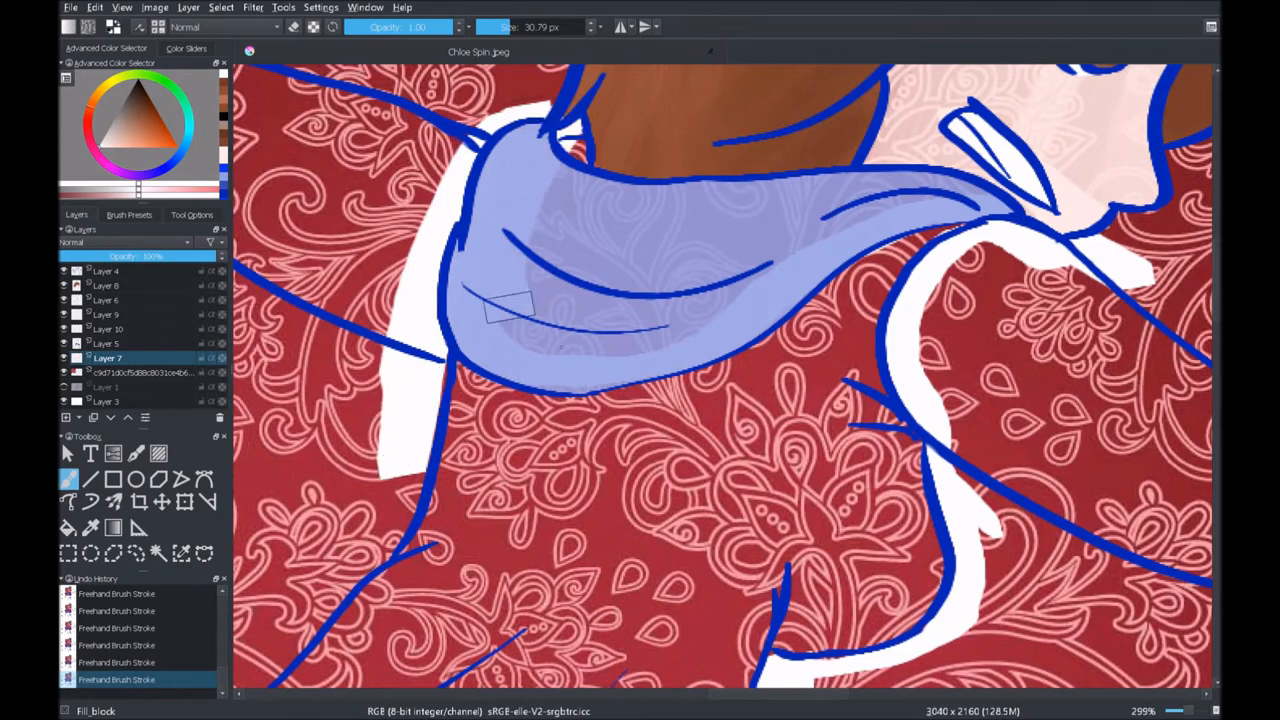
scroll(down, 3)
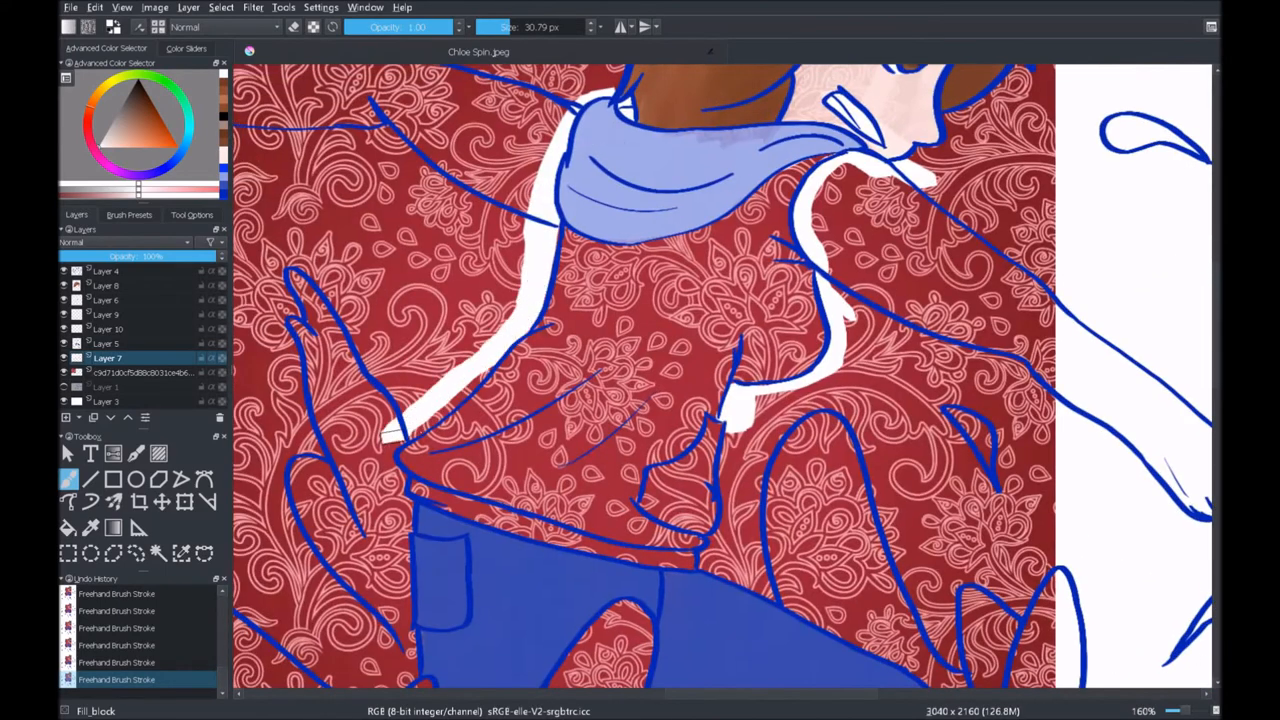